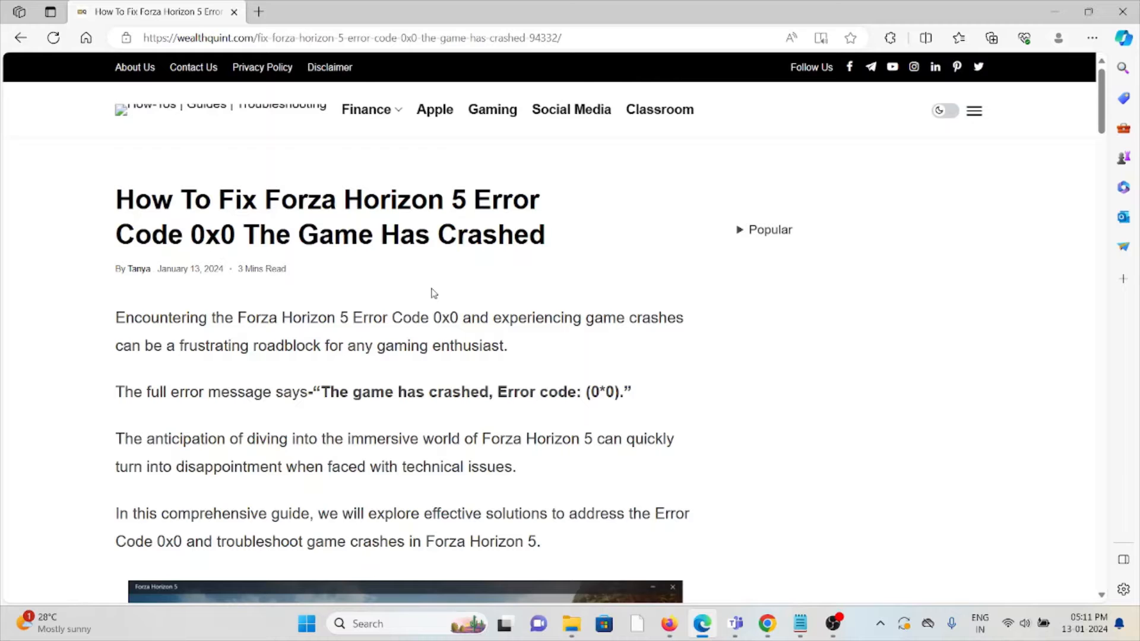
{"action": "scroll", "scroll_direction": "down", "scroll_amount": 3}
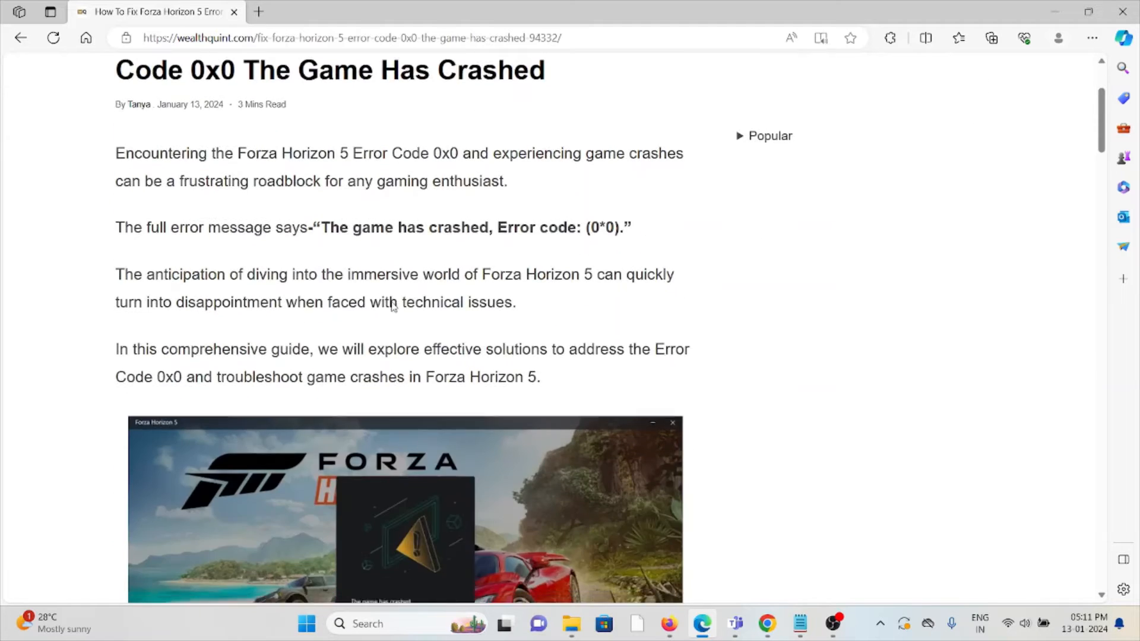
{"action": "scroll", "scroll_direction": "down", "scroll_amount": 3}
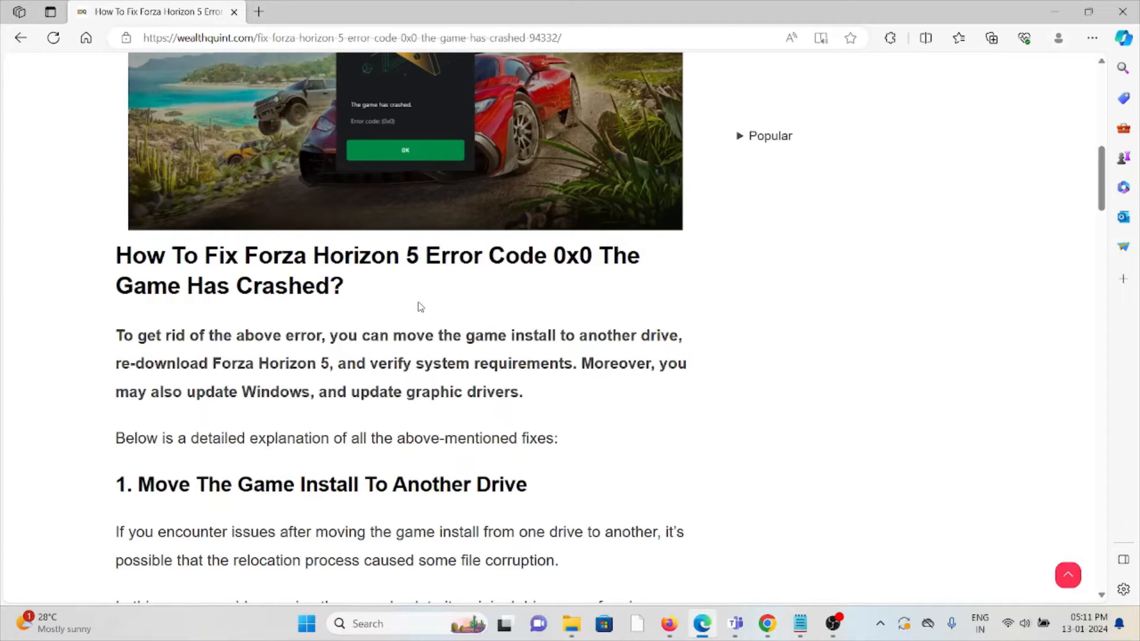
{"action": "scroll", "scroll_direction": "down", "scroll_amount": 3}
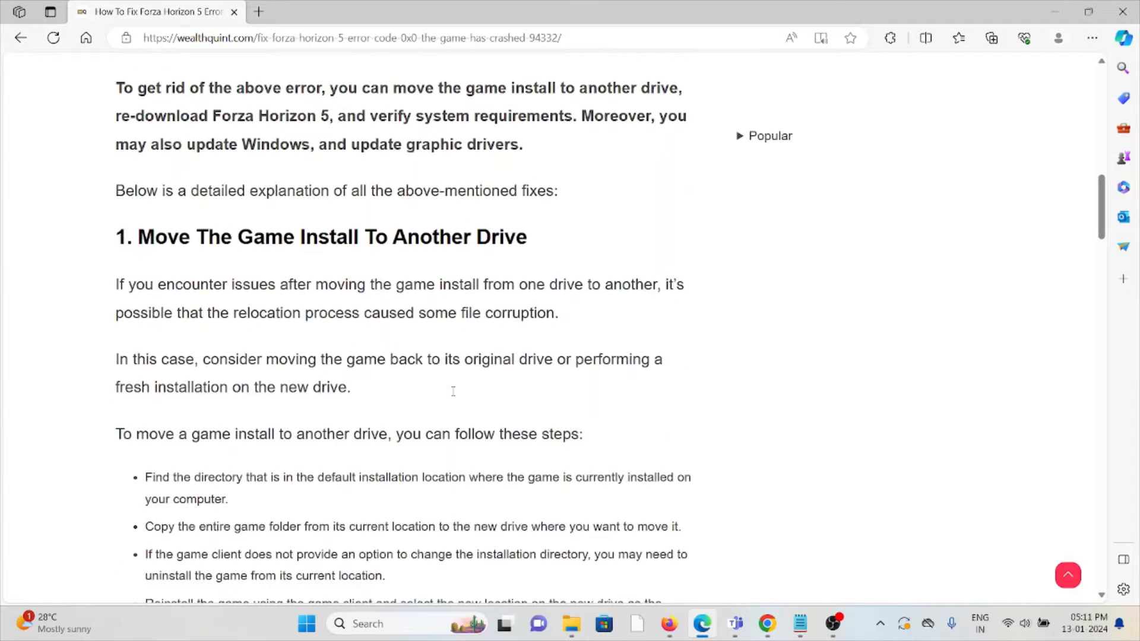
{"action": "scroll", "scroll_direction": "down", "scroll_amount": 3}
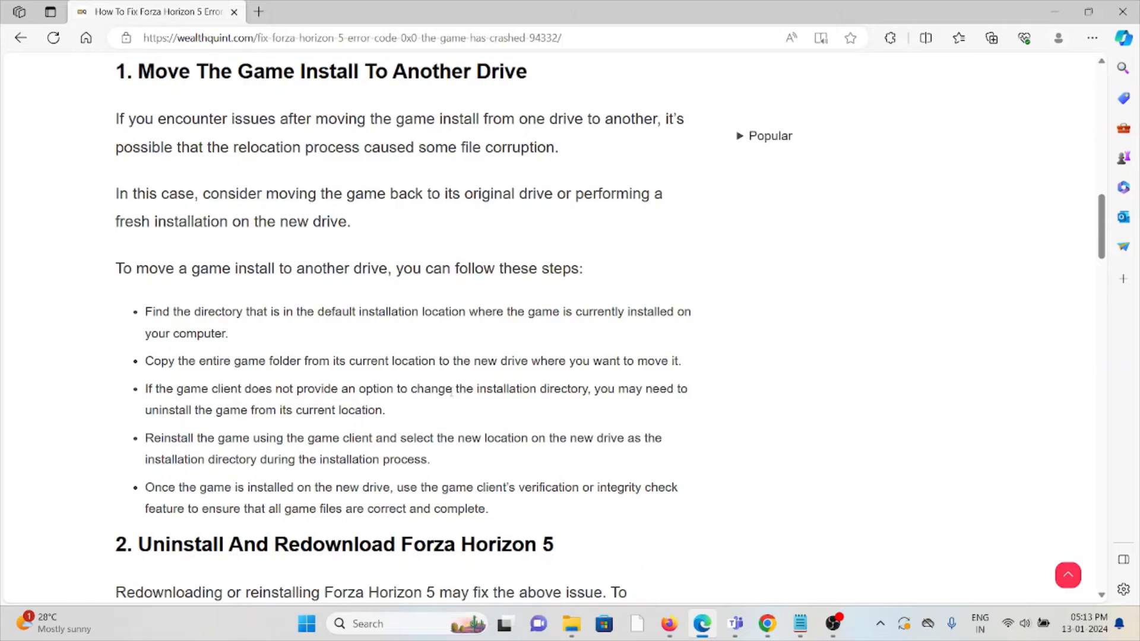
{"action": "scroll", "scroll_direction": "down", "scroll_amount": 3}
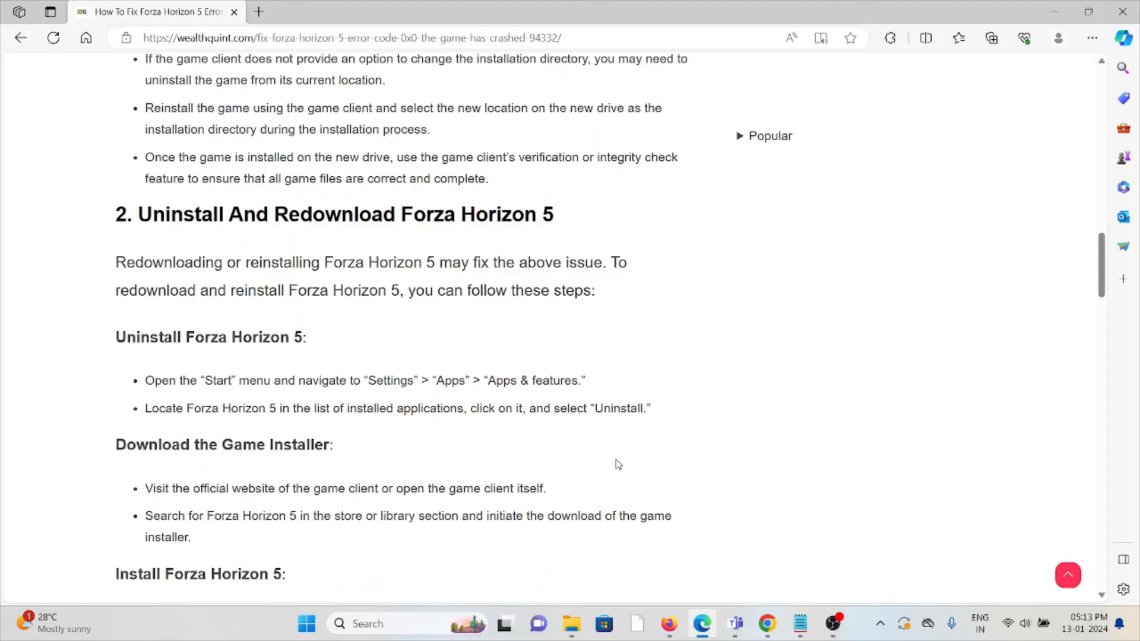
{"action": "scroll", "scroll_direction": "down", "scroll_amount": 3}
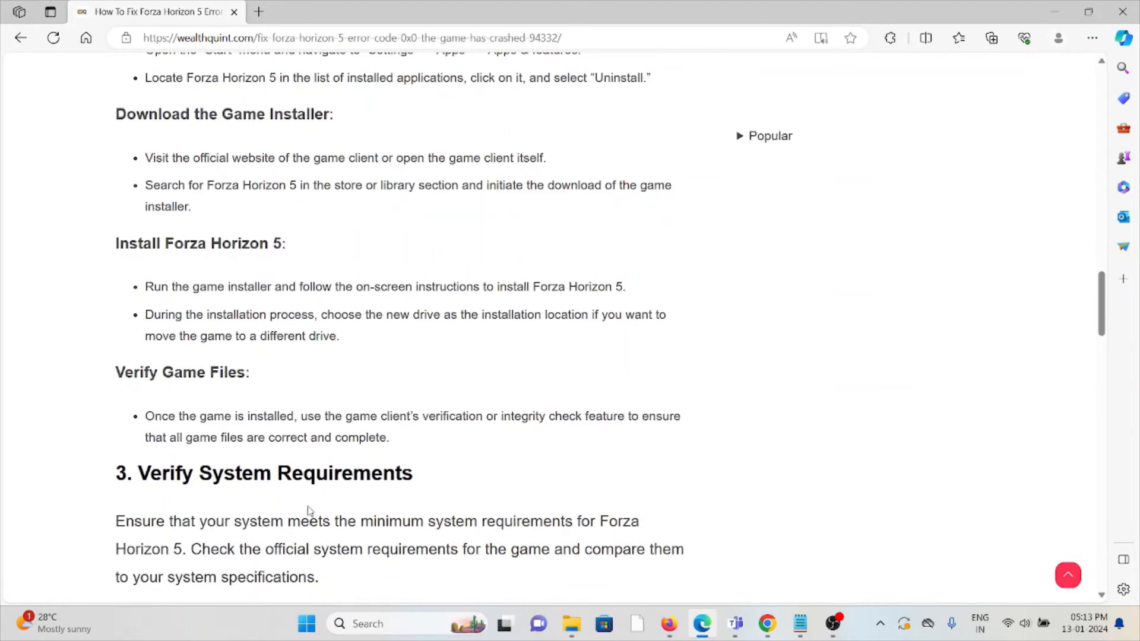
{"action": "scroll", "scroll_direction": "up", "scroll_amount": 3}
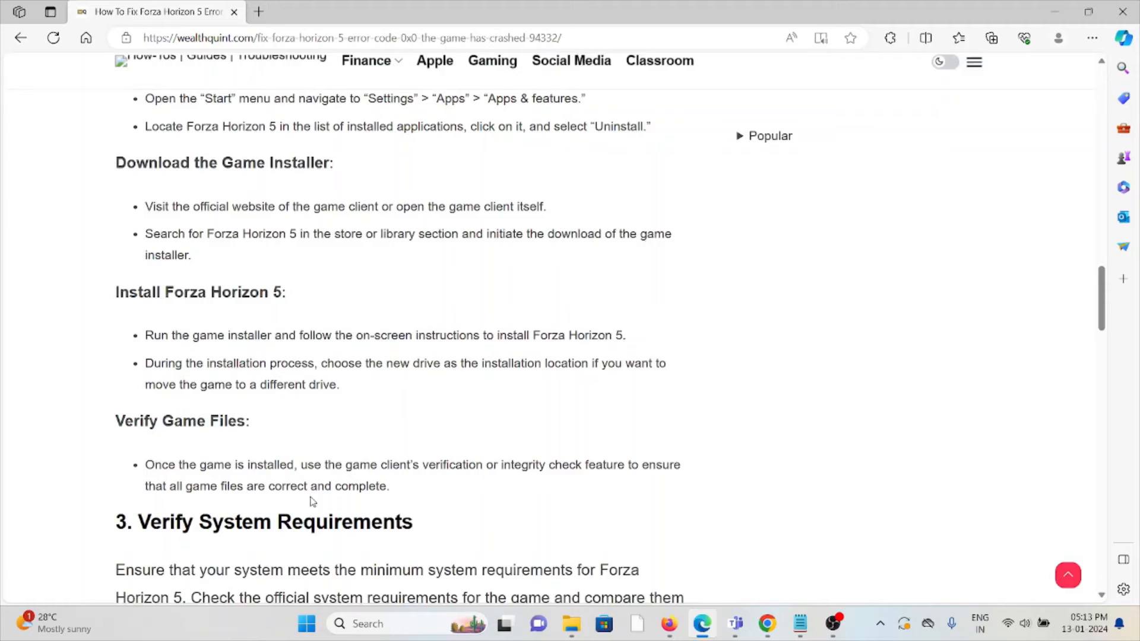
{"action": "scroll", "scroll_direction": "up", "scroll_amount": 3}
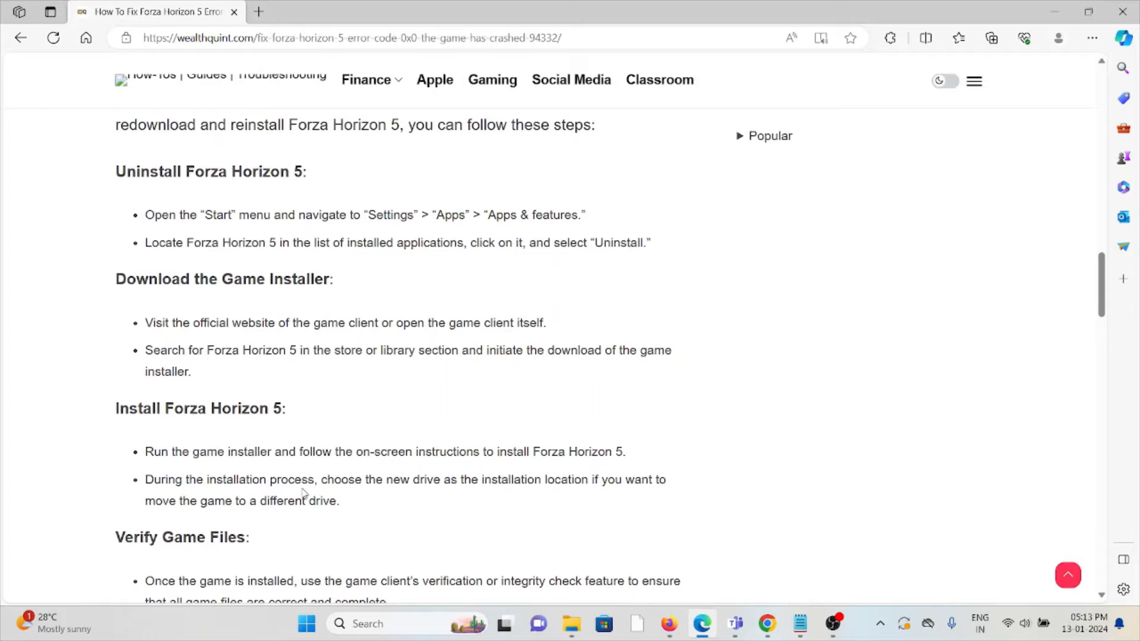
{"action": "scroll", "scroll_direction": "up", "scroll_amount": 3}
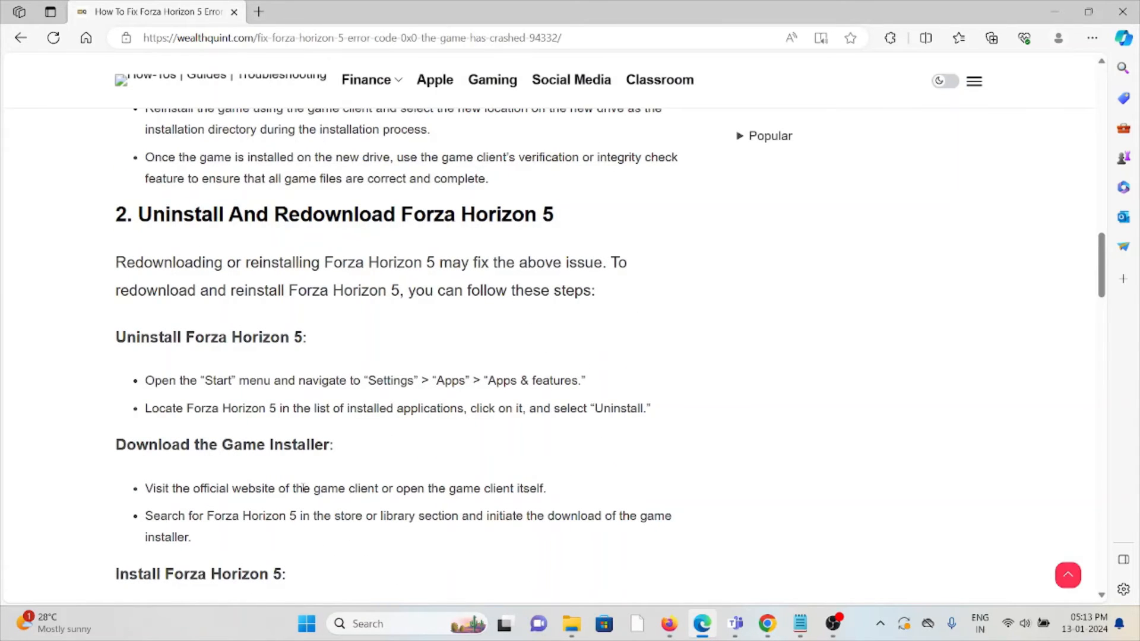
{"action": "scroll", "scroll_direction": "down", "scroll_amount": 3}
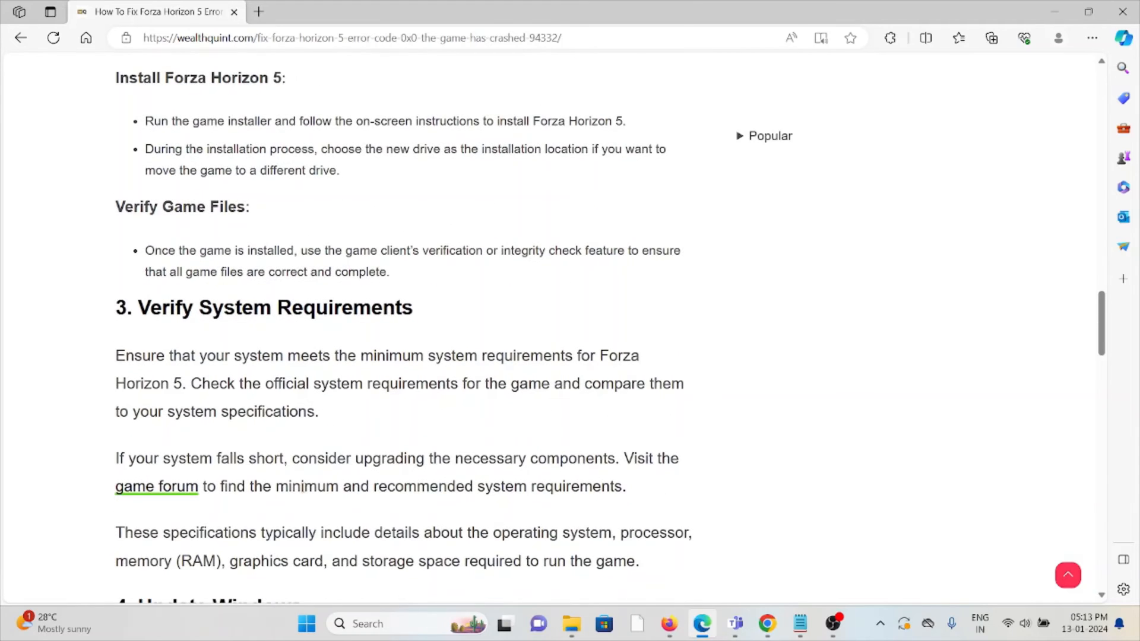
{"action": "scroll", "scroll_direction": "down", "scroll_amount": 3}
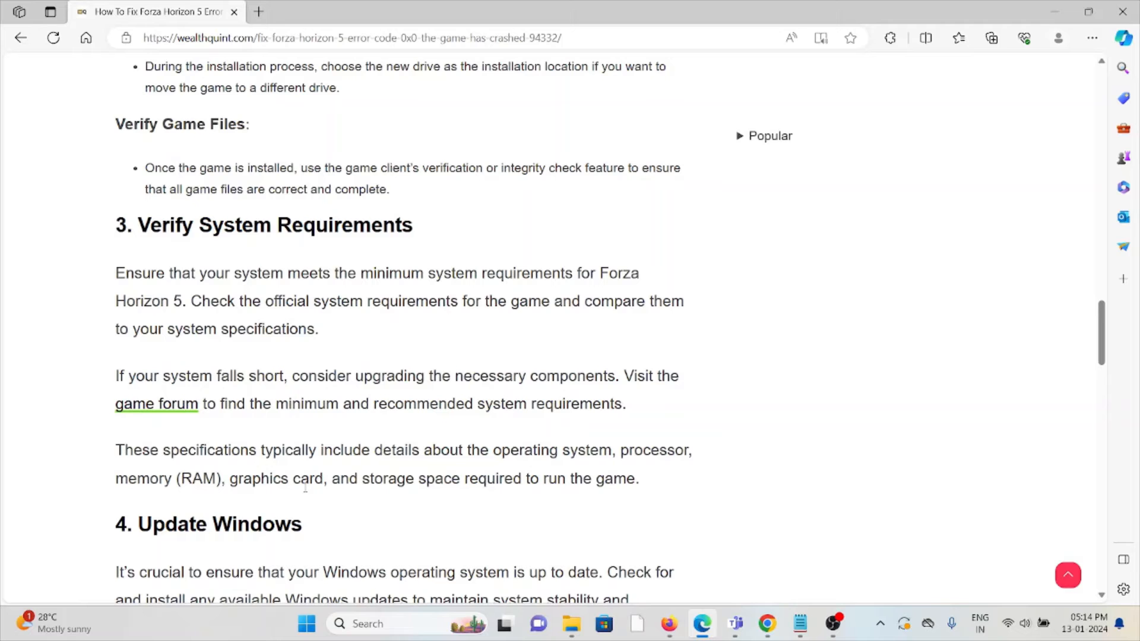
{"action": "mouse_move", "coordinate": [789, 447]}
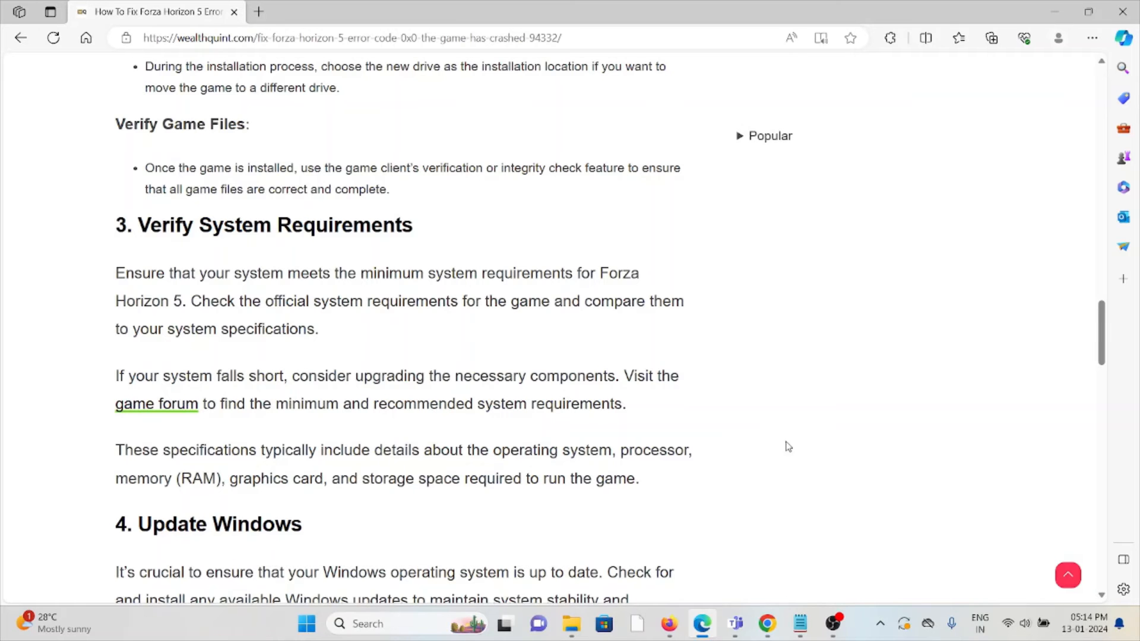
{"action": "scroll", "scroll_direction": "down", "scroll_amount": 3}
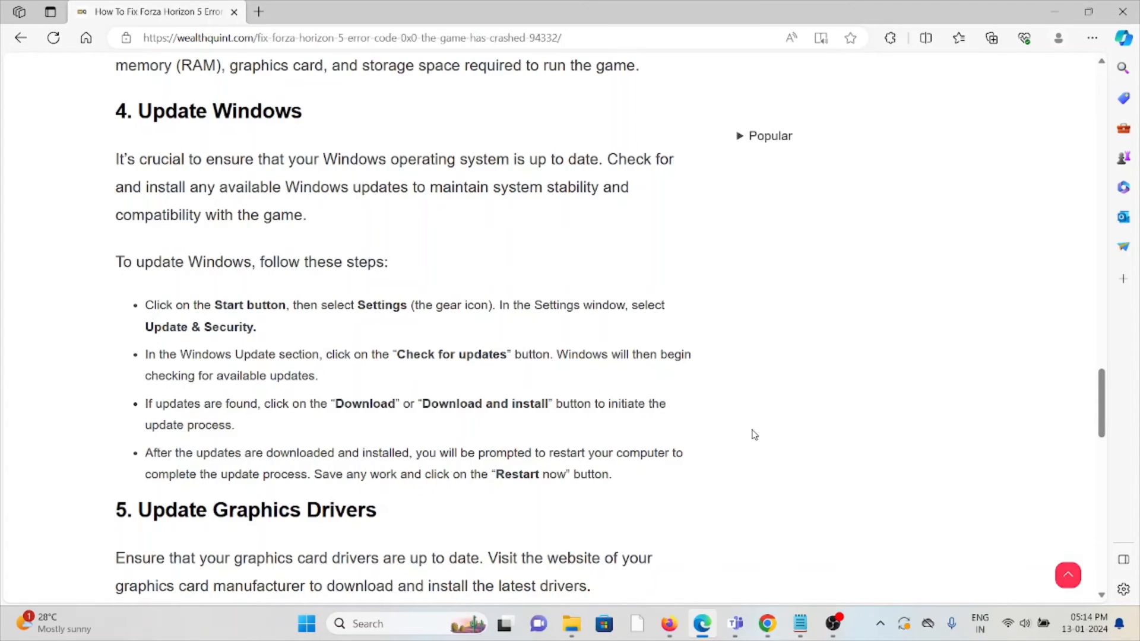
{"action": "scroll", "scroll_direction": "down", "scroll_amount": 3}
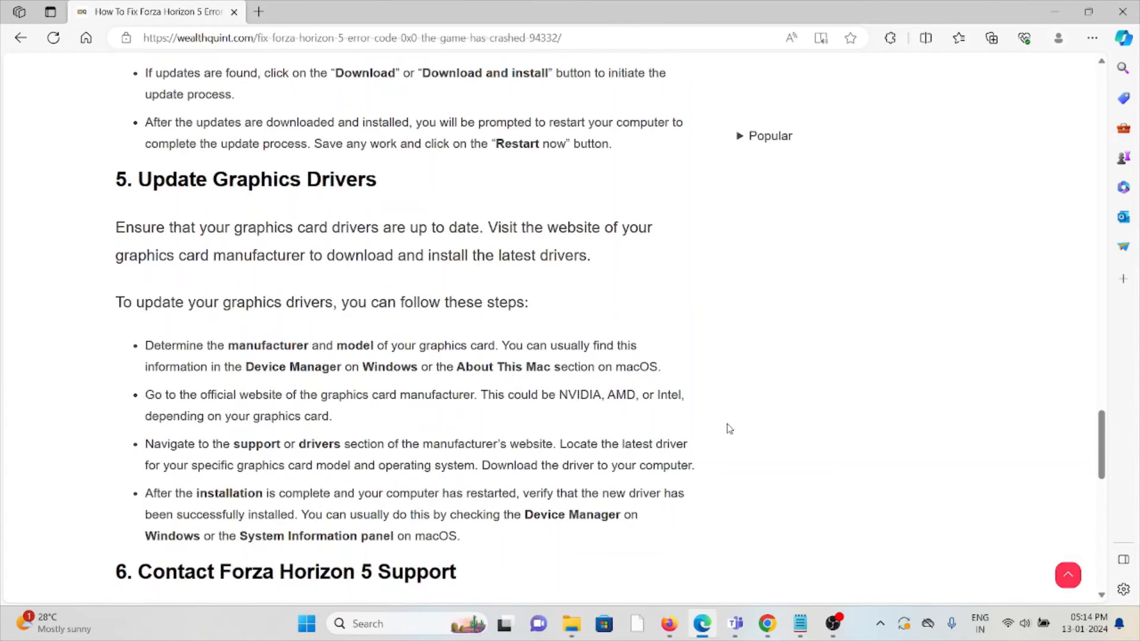
{"action": "scroll", "scroll_direction": "down", "scroll_amount": 3}
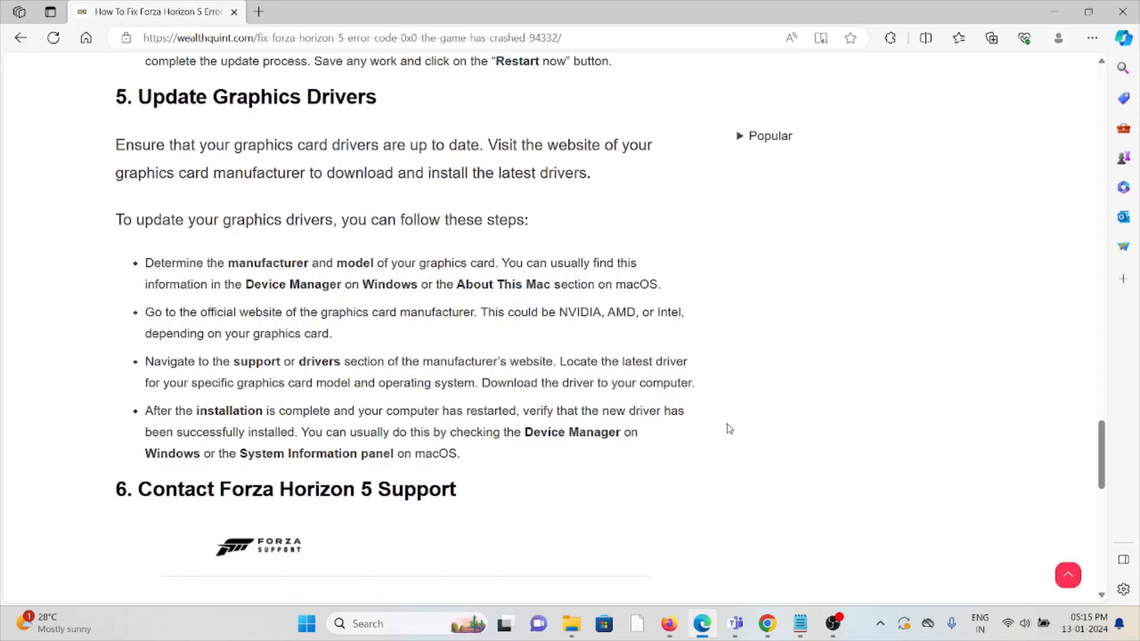
{"action": "mouse_move", "coordinate": [648, 430]}
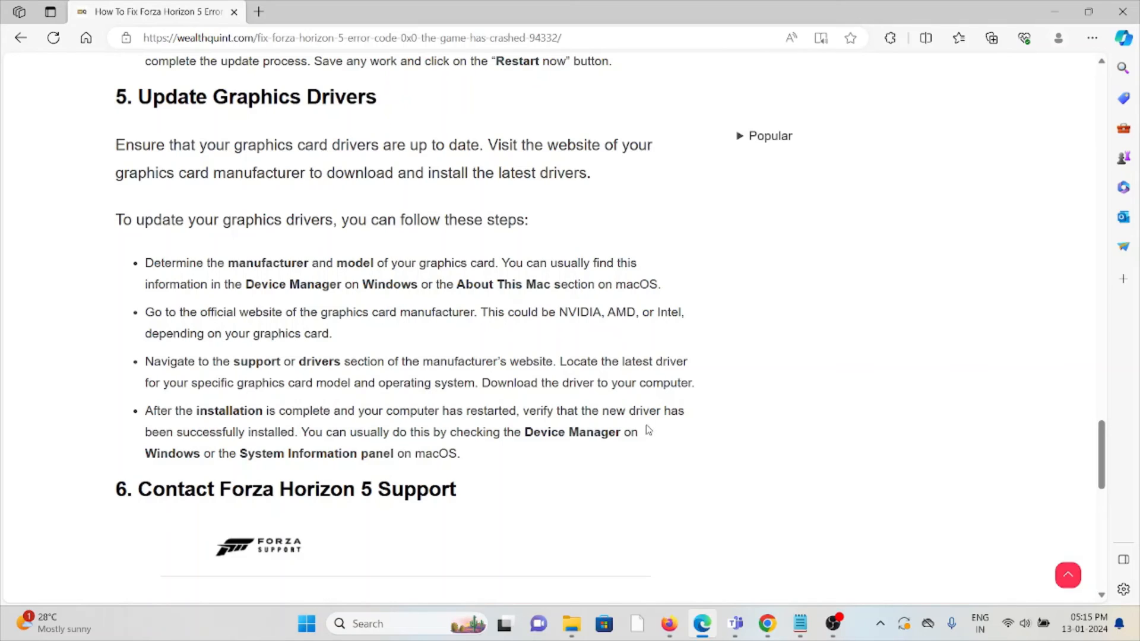
{"action": "mouse_move", "coordinate": [583, 434]}
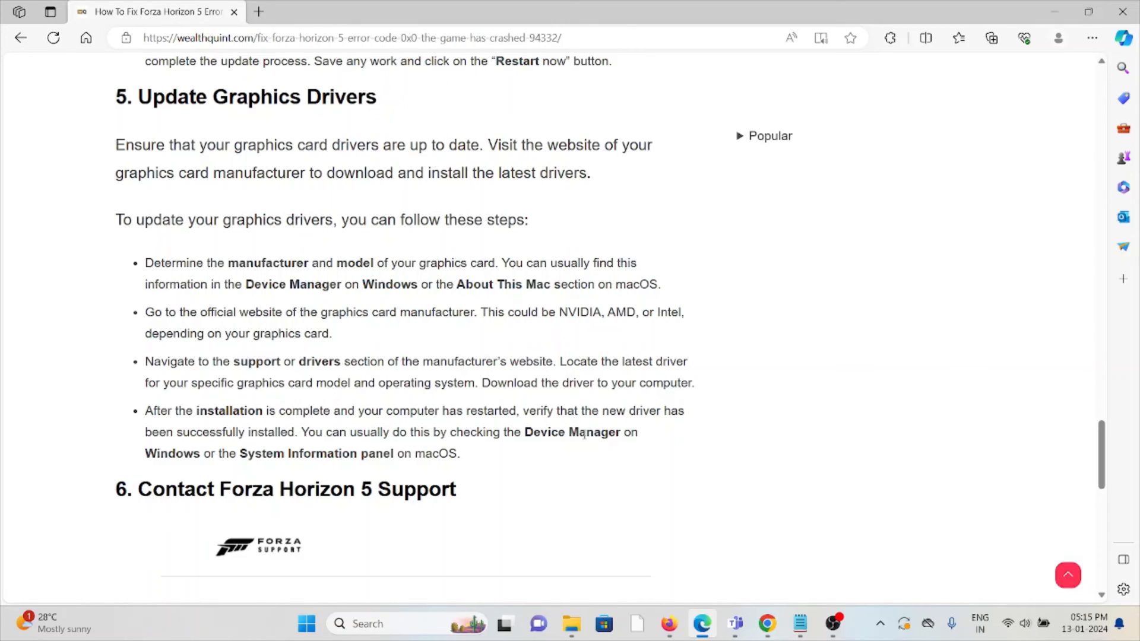
{"action": "mouse_move", "coordinate": [486, 426]}
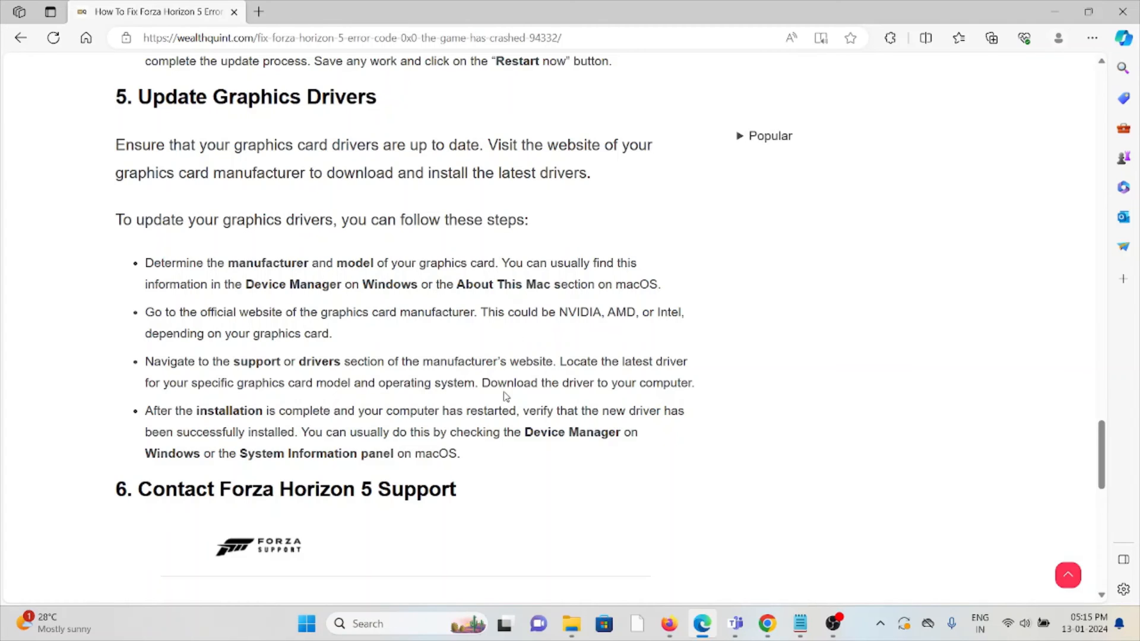
{"action": "scroll", "scroll_direction": "down", "scroll_amount": 3}
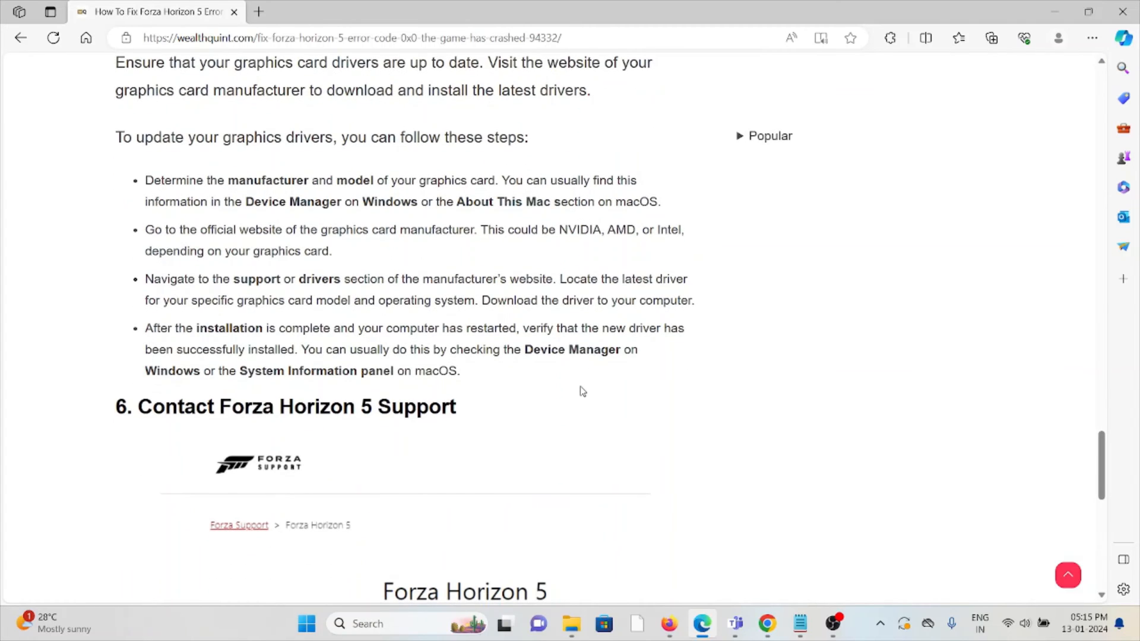
{"action": "mouse_move", "coordinate": [571, 404]}
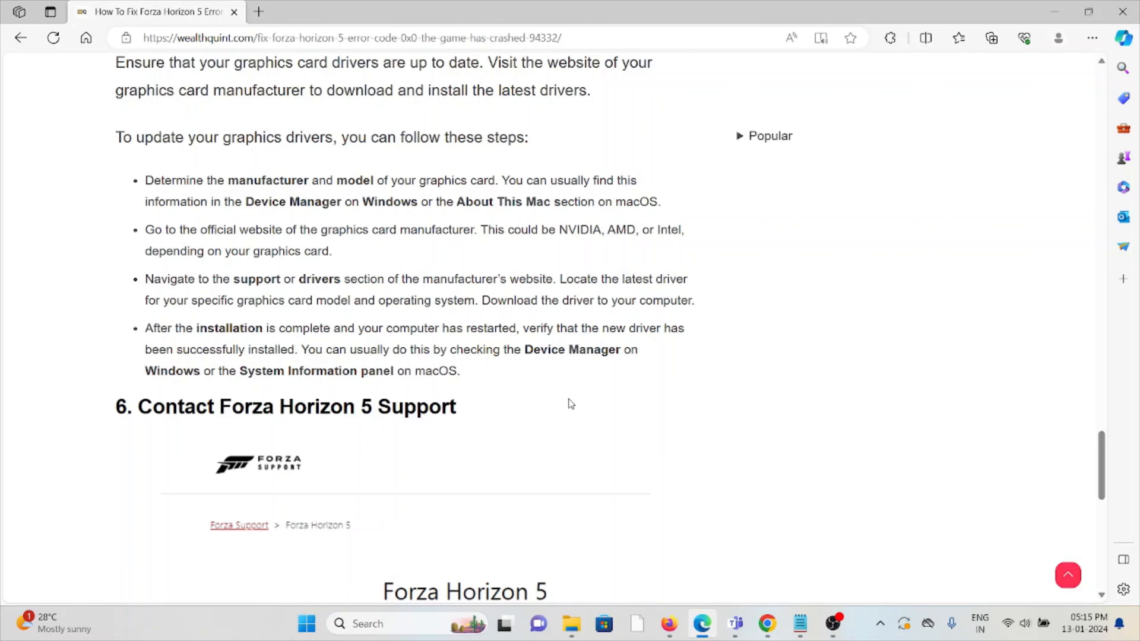
{"action": "scroll", "scroll_direction": "down", "scroll_amount": 3}
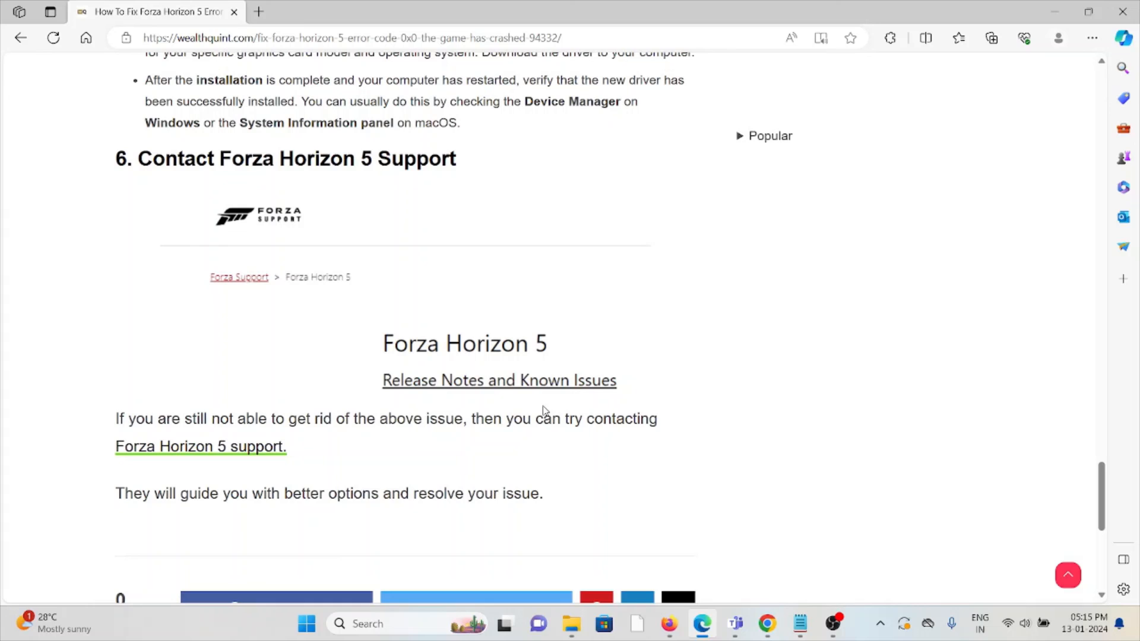
{"action": "mouse_move", "coordinate": [541, 404]}
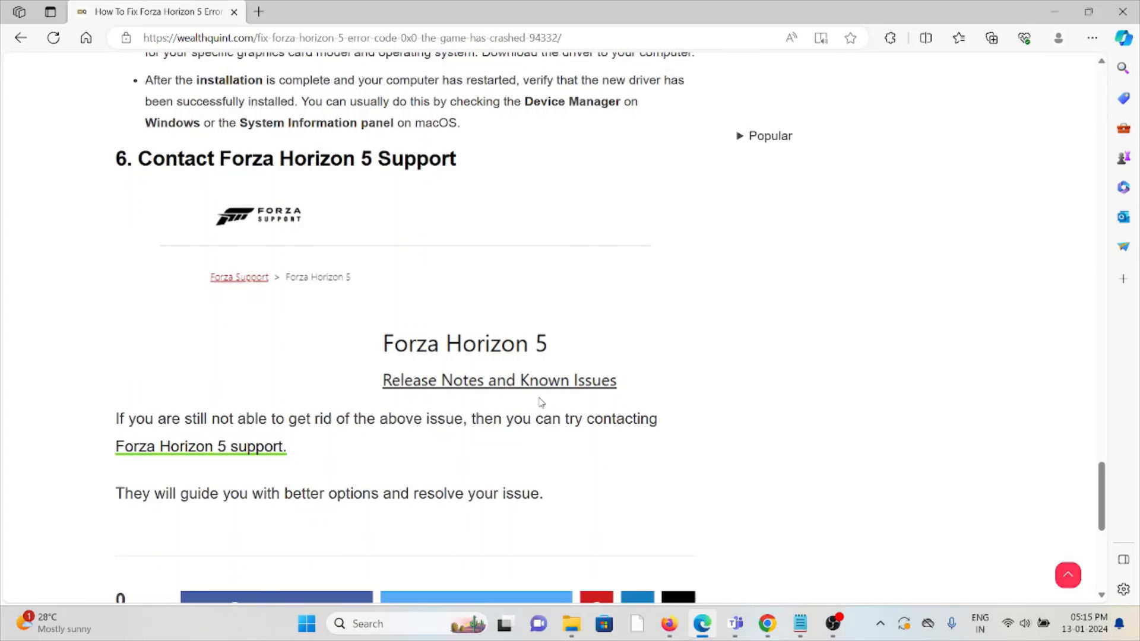
{"action": "mouse_move", "coordinate": [549, 400]}
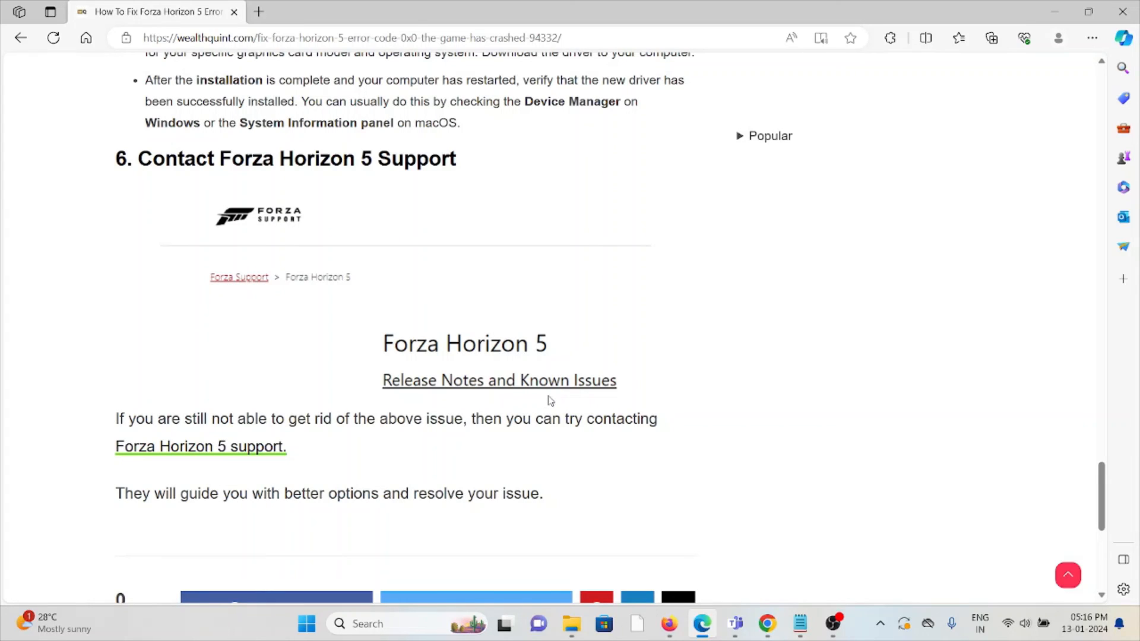
{"action": "mouse_move", "coordinate": [683, 571]}
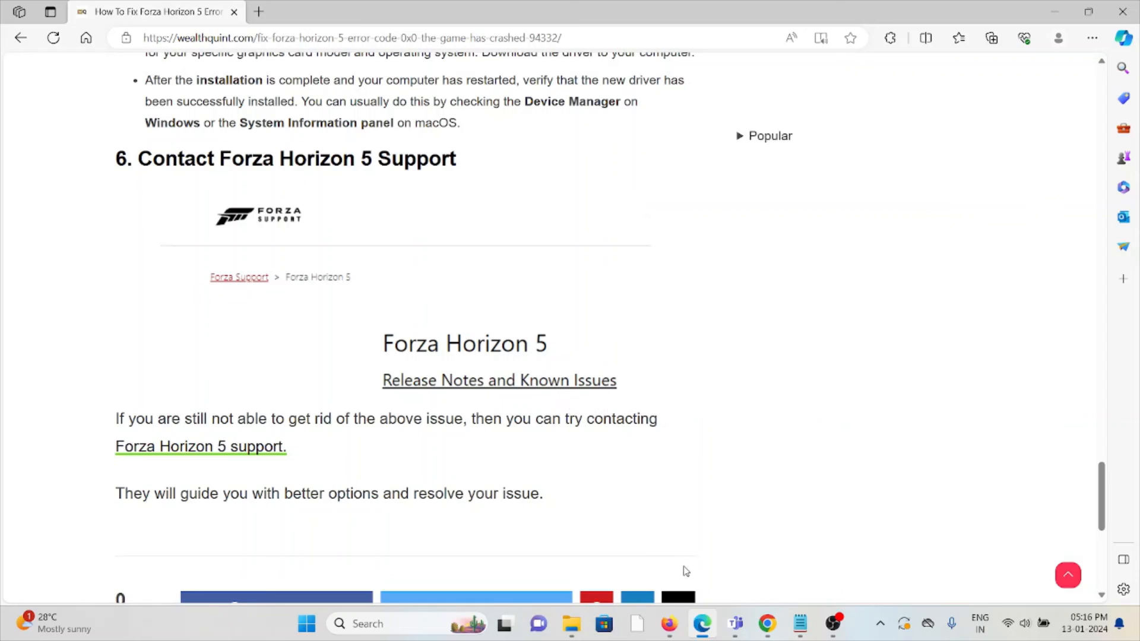
{"action": "mouse_move", "coordinate": [677, 440]}
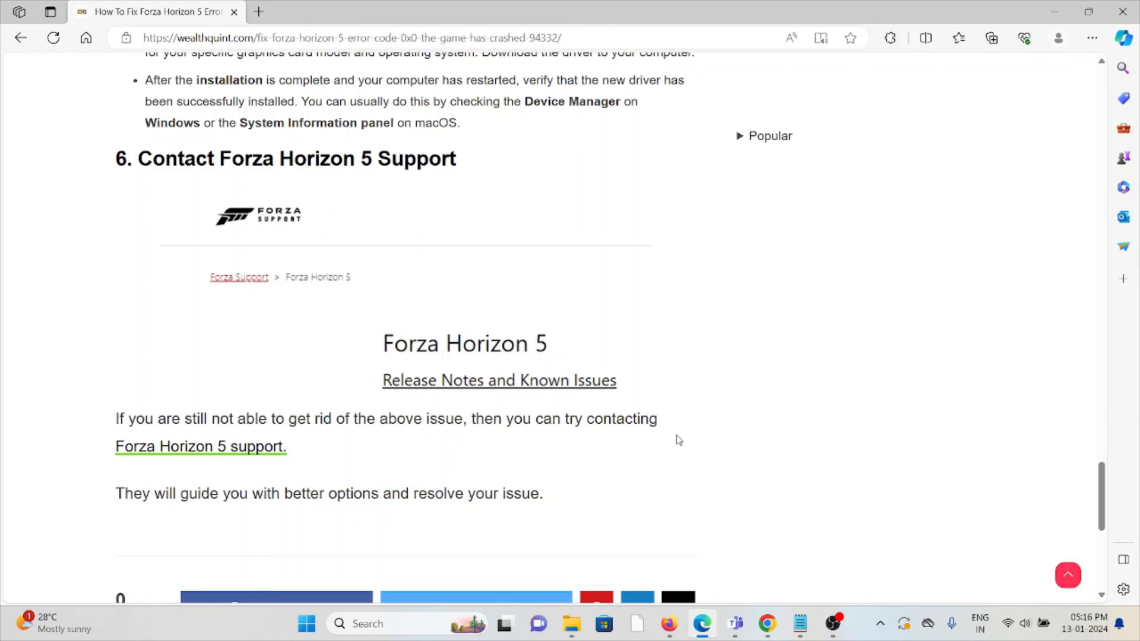
{"action": "mouse_move", "coordinate": [660, 442]}
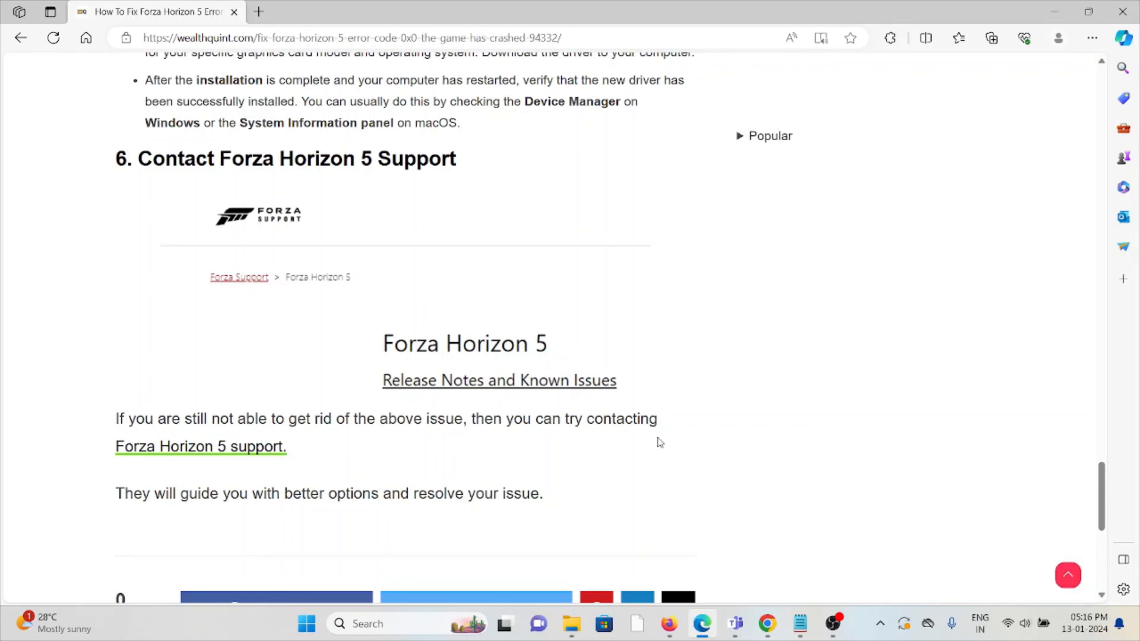
{"action": "mouse_move", "coordinate": [648, 445]}
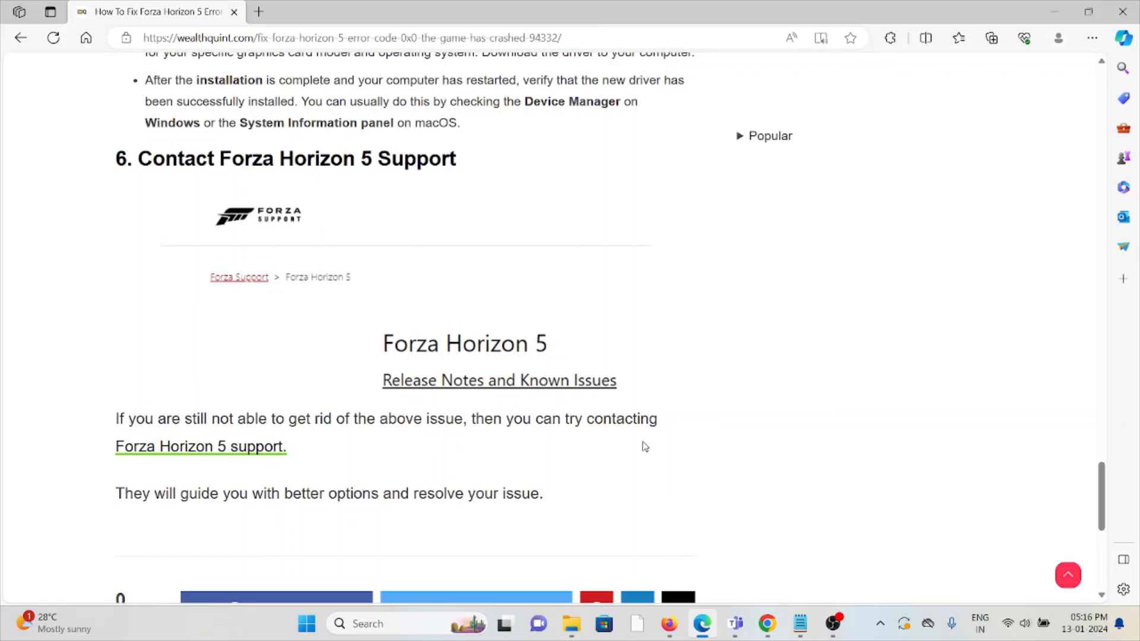
{"action": "scroll", "scroll_direction": "up", "scroll_amount": 3}
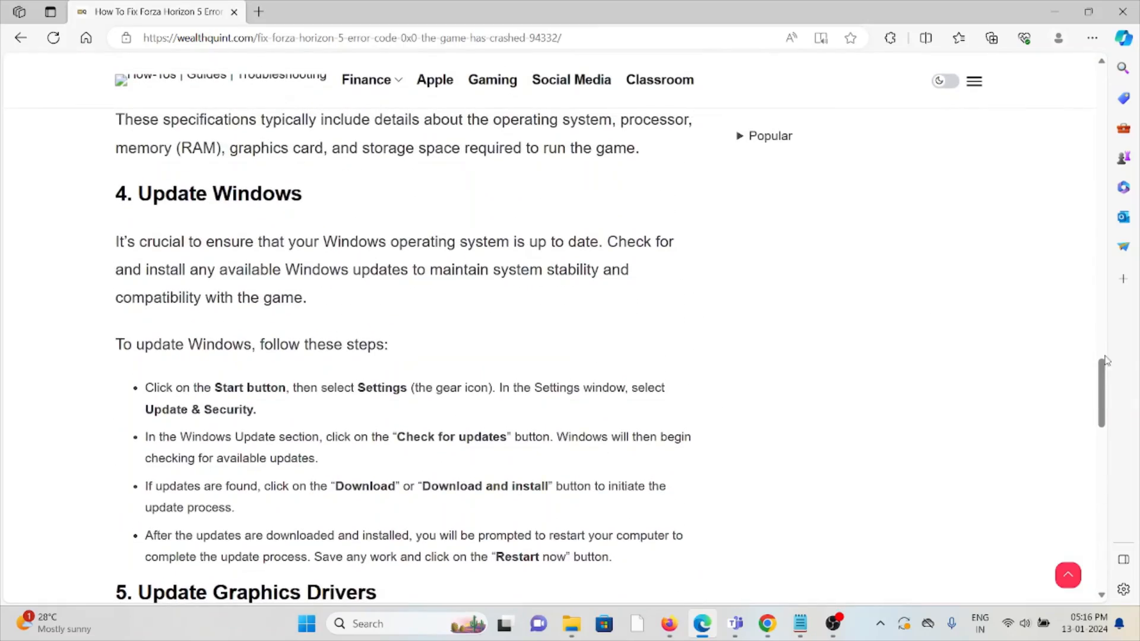
{"action": "scroll", "scroll_direction": "up", "scroll_amount": 3}
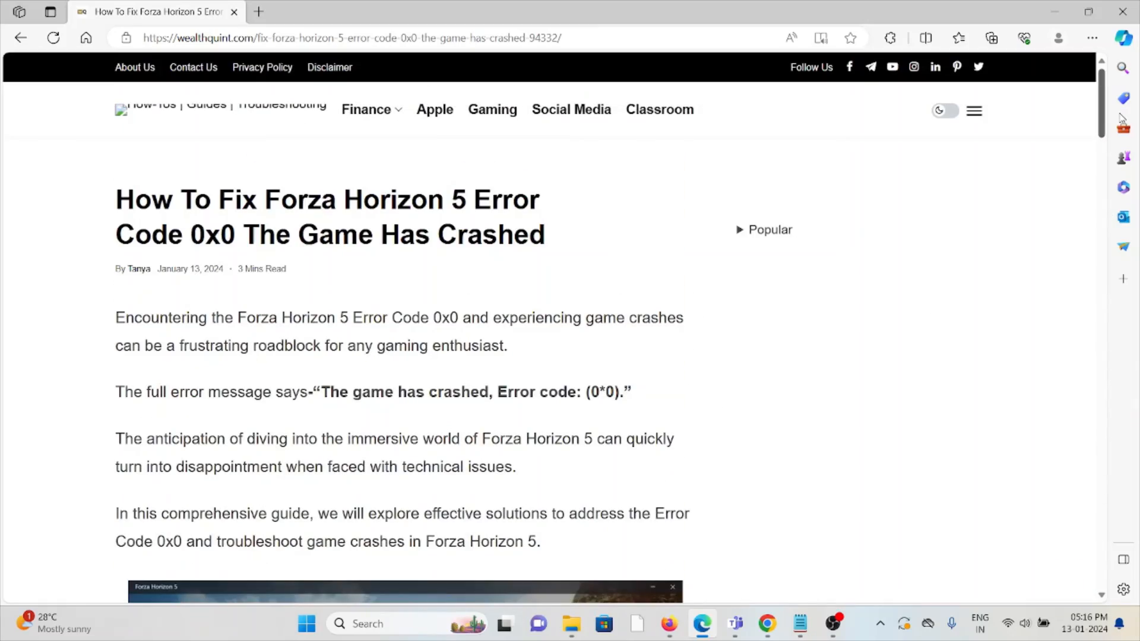
{"action": "scroll", "scroll_direction": "down", "scroll_amount": 3}
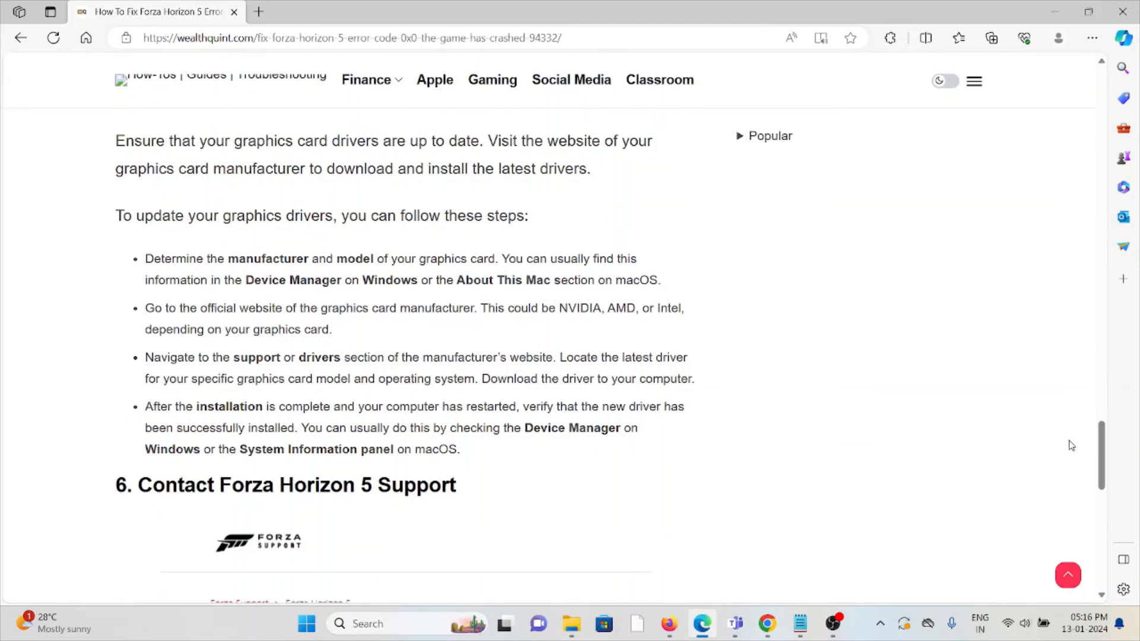
{"action": "scroll", "scroll_direction": "up", "scroll_amount": 3}
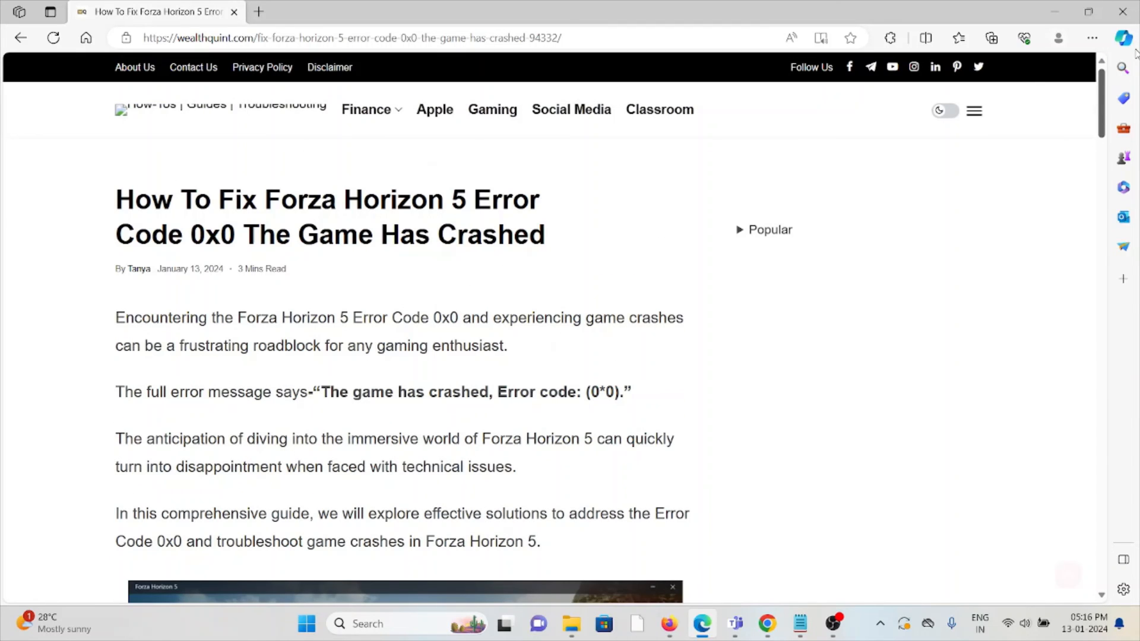